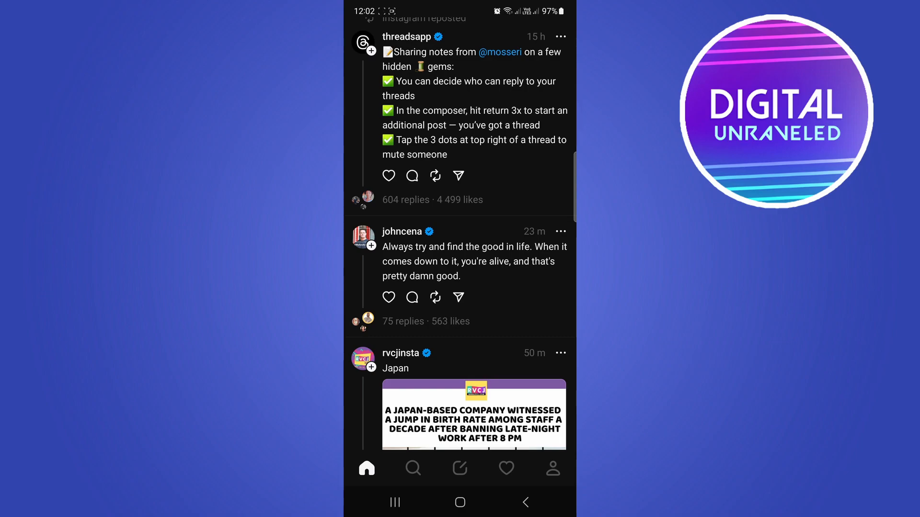
# Copy the link to the threadsapp hidden-gems post via its share sheet
pyautogui.click(459, 297)
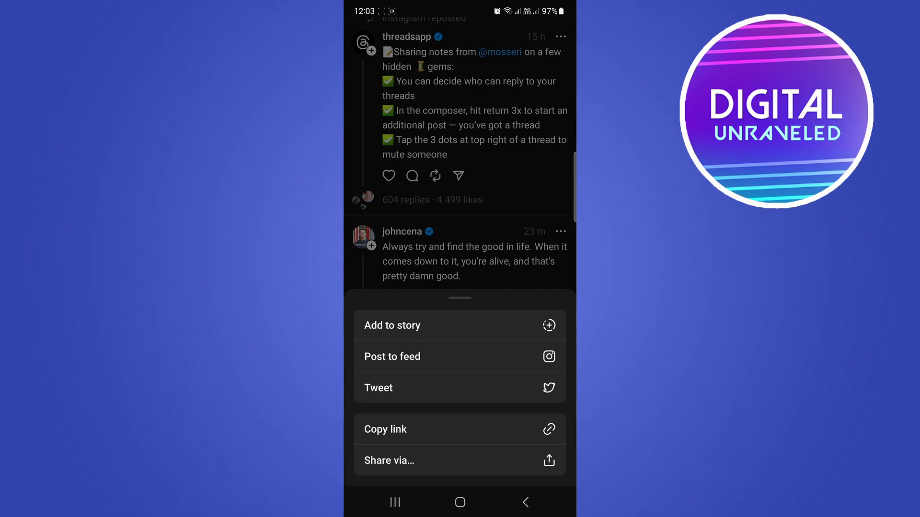
pyautogui.click(467, 432)
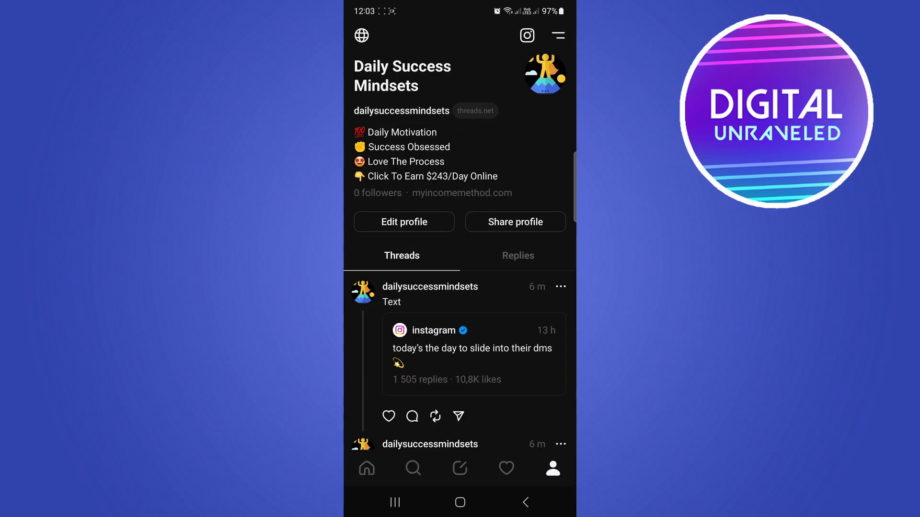
pyautogui.click(458, 416)
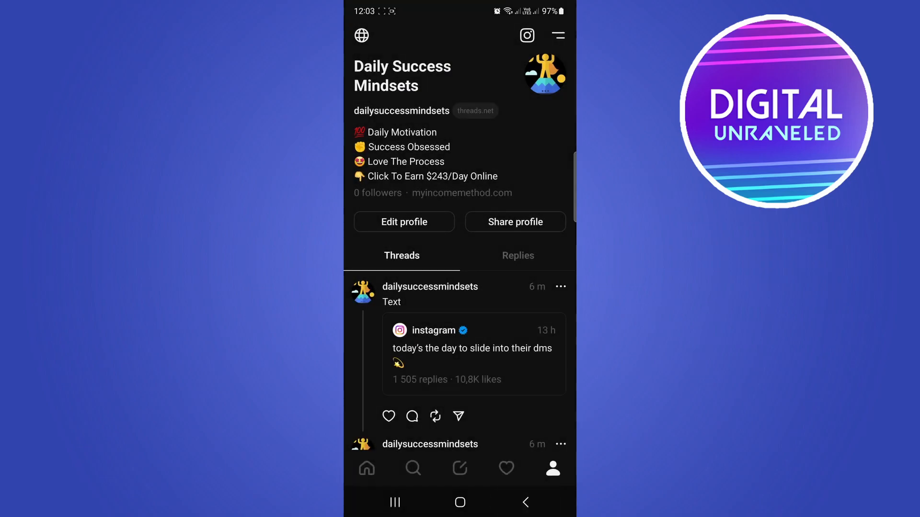
pyautogui.scroll(-3)
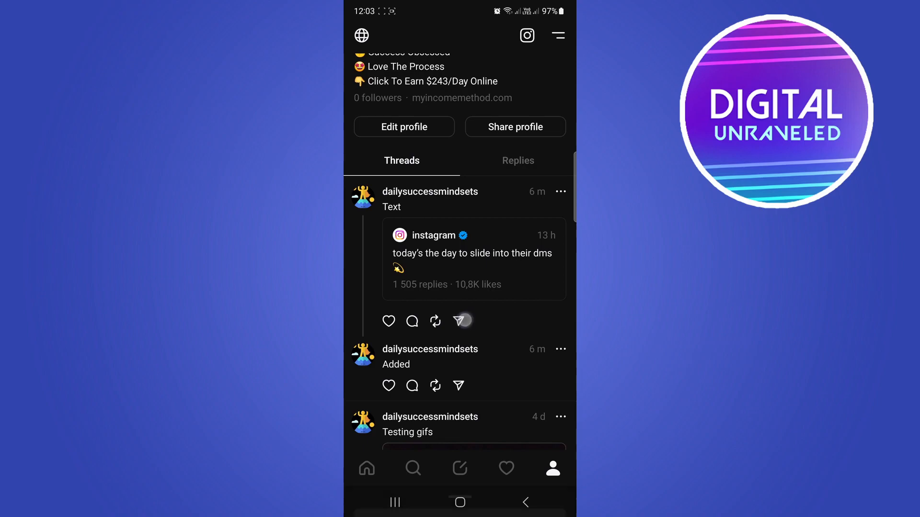
# Copy the link to the profile's 'Text' quote post from its share menu
pyautogui.click(461, 320)
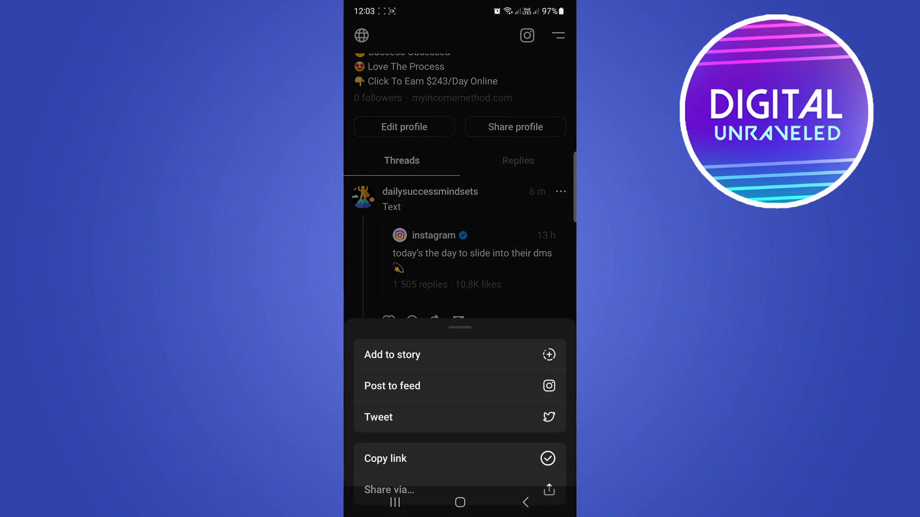
pyautogui.click(384, 457)
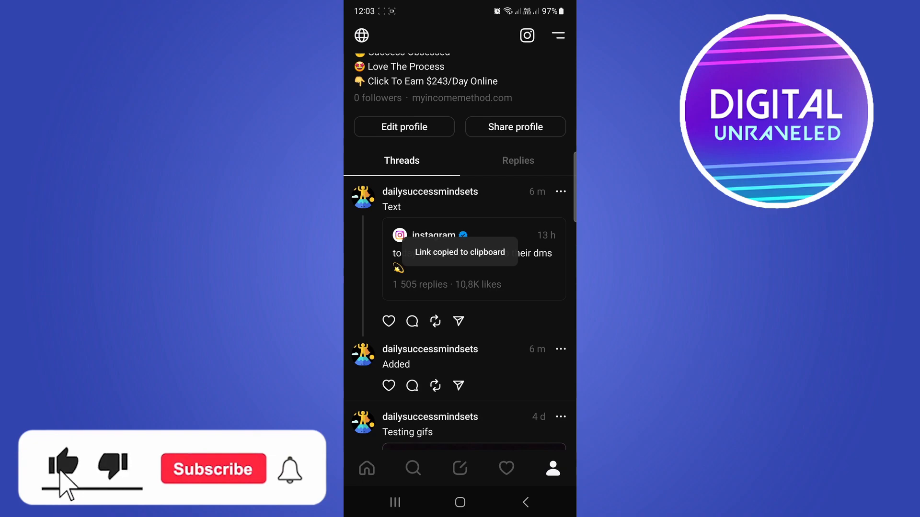
pyautogui.click(213, 469)
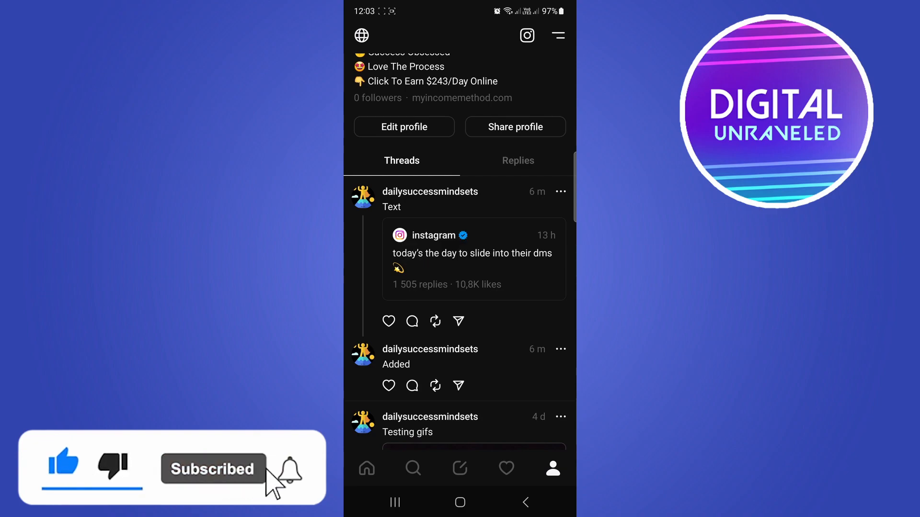